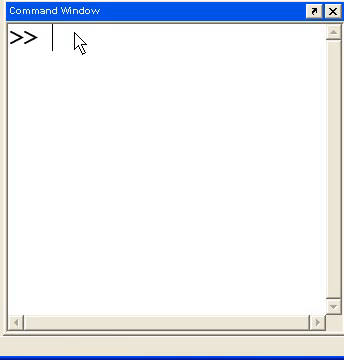
Evaluate the hand product 5*4*3*2*1 in the Command Window, returning ans = 120
type("5")
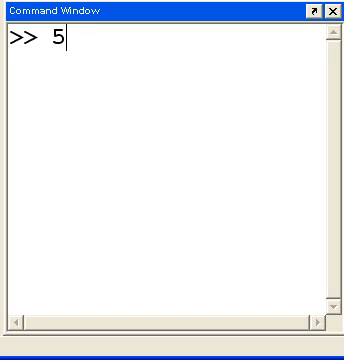
type("*")
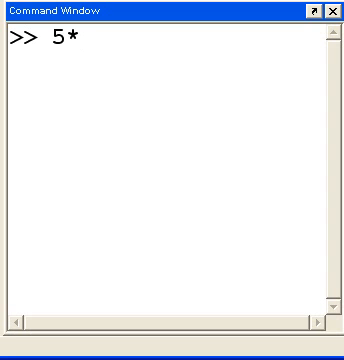
type("4")
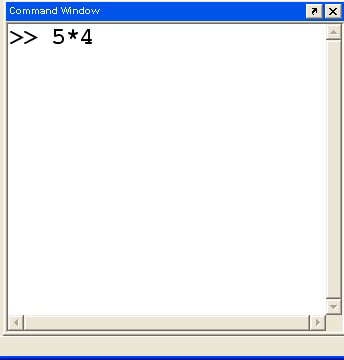
type("*3*2*1")
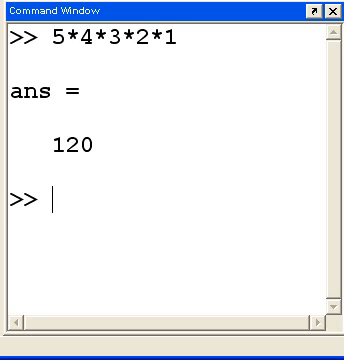
Run factorial(5), returning ans = 120 to match the manual product
type("factor")
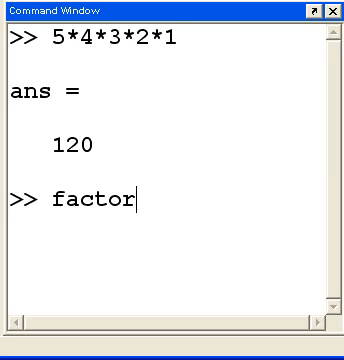
type("ial")
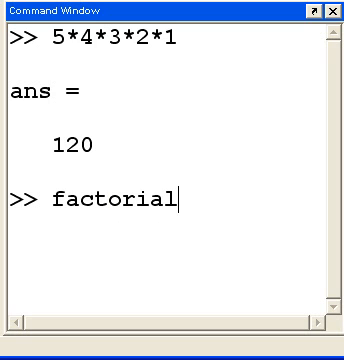
type("(")
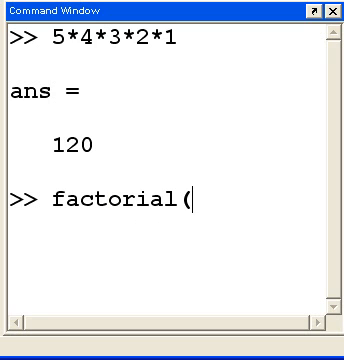
type("5")
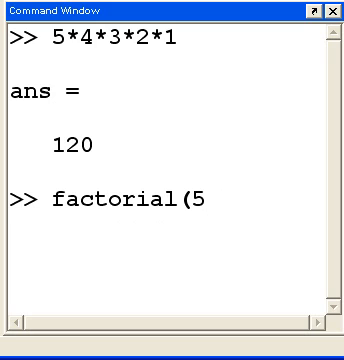
type(")")
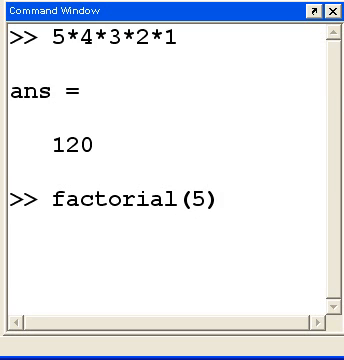
key("Return")
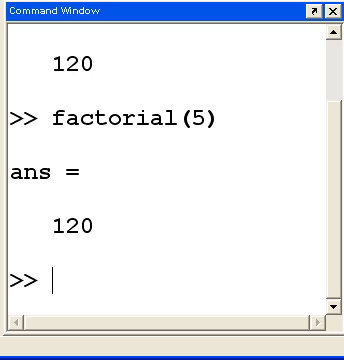
Evaluate the hand product 6*5*4*3*2*1, returning ans = 720
type("6*")
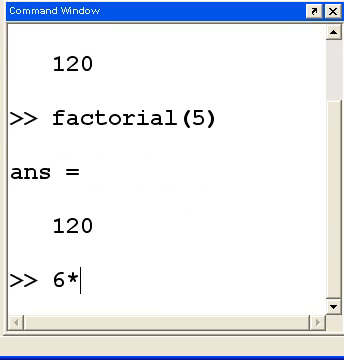
type("5*4*")
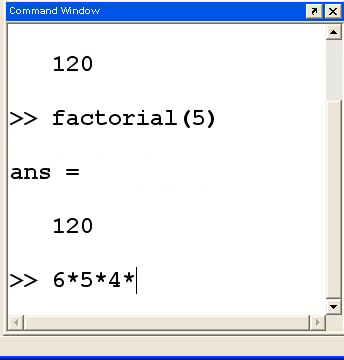
type("3*2*")
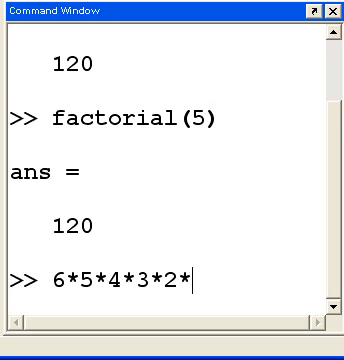
type("1")
type("f")
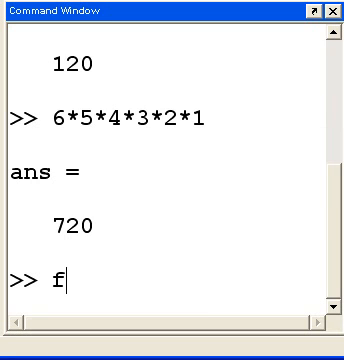
Run factorial(6), returning ans = 720 to match the manual product
type("actorial")
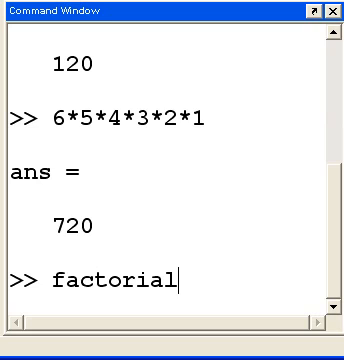
type("(")
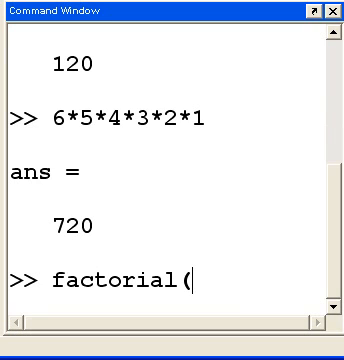
type("6)")
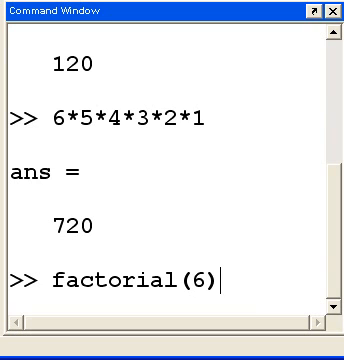
key("Return")
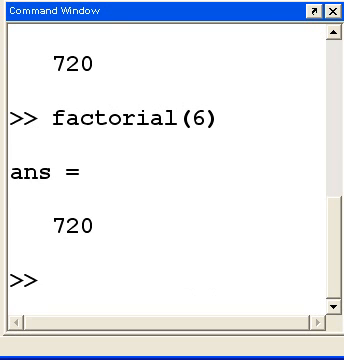
Run factorial(10), returning ans = 3628800
type("fac")
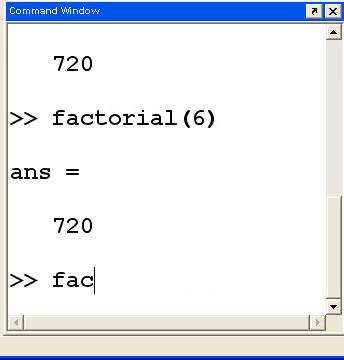
type("torial")
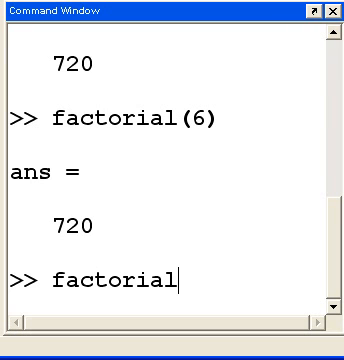
type("(10)")
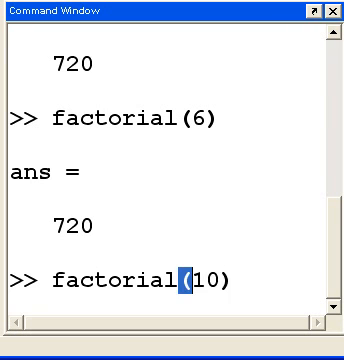
key("Return")
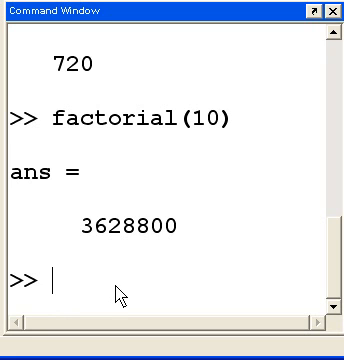
Leave the sign-off "George Boole, Bye" typed at the prompt without running it
type("George")
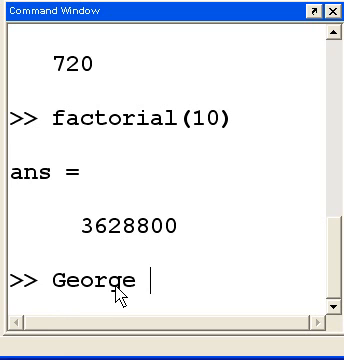
type("Bool")
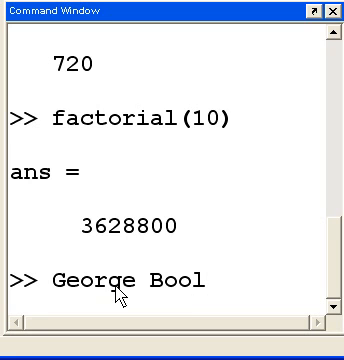
type("e, Bye")
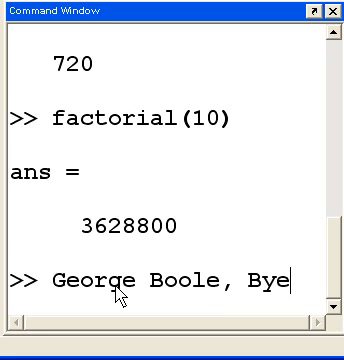